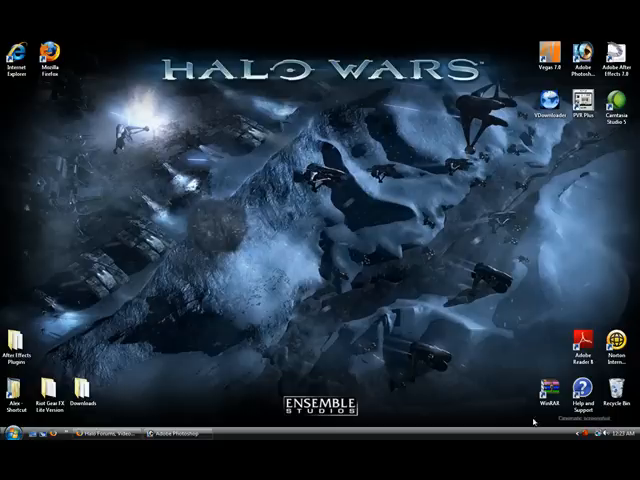
mouse_move(535, 421)
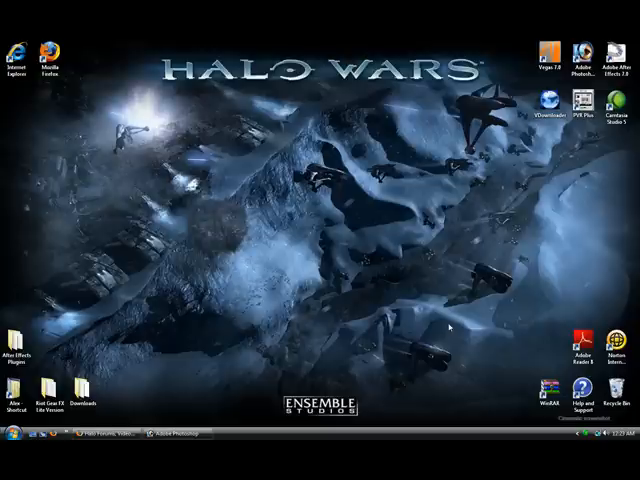
mouse_move(481, 291)
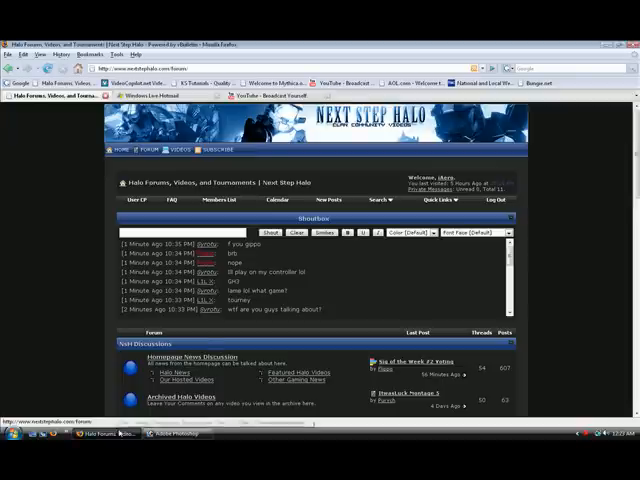
- Go to the Next Step Halo home page via the forum's HOME link
click(290, 97)
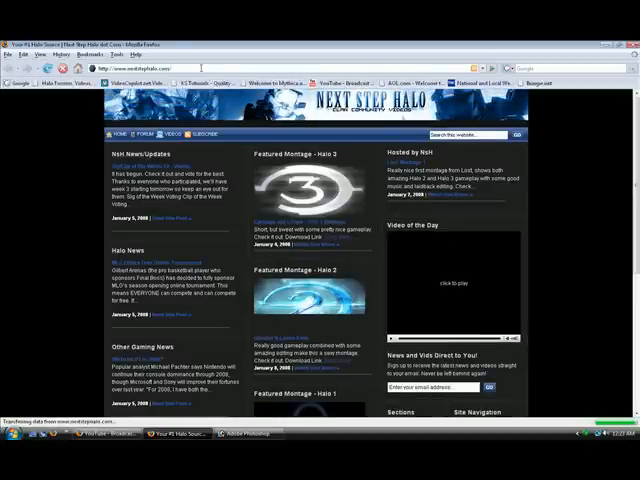
- Load softpedia.com from the Firefox address bar
click(445, 290)
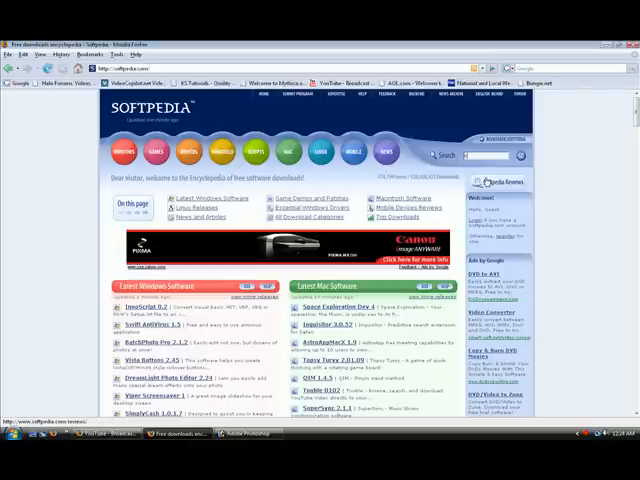
- Search Softpedia for VDownloader and open the VDownloader 0.61 download page
text(download)
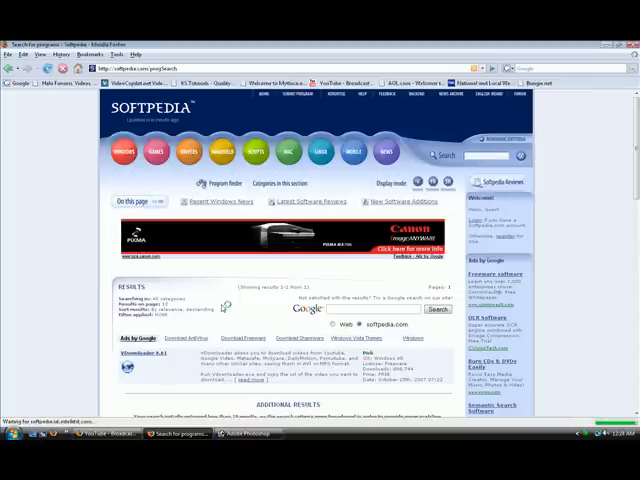
scroll(down, 3)
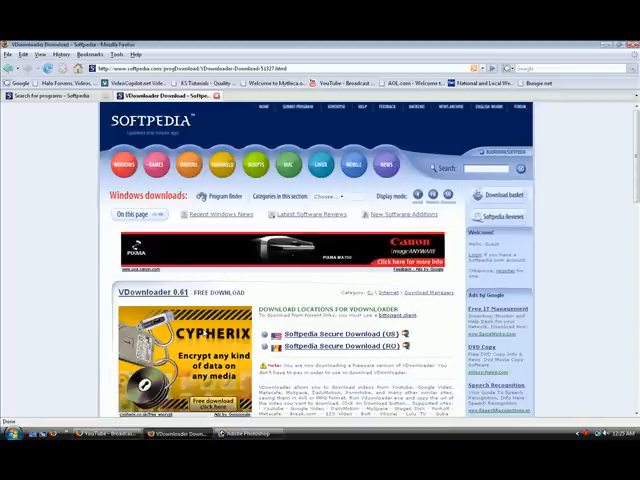
- Save vdownloader.zip to disk from the Softpedia Secure Download (US) mirror
click(325, 333)
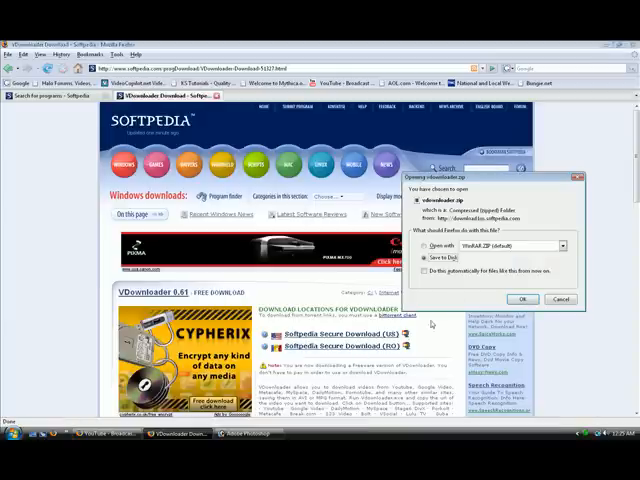
mouse_move(427, 291)
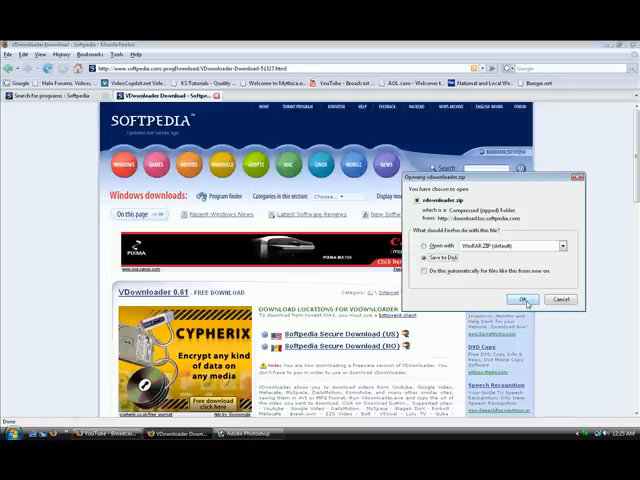
click(521, 300)
text(http://winrar.com/)
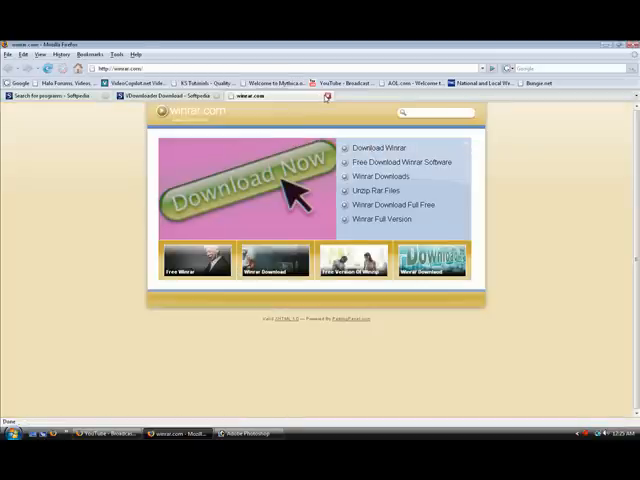
- Close the winrar.com tab
click(165, 95)
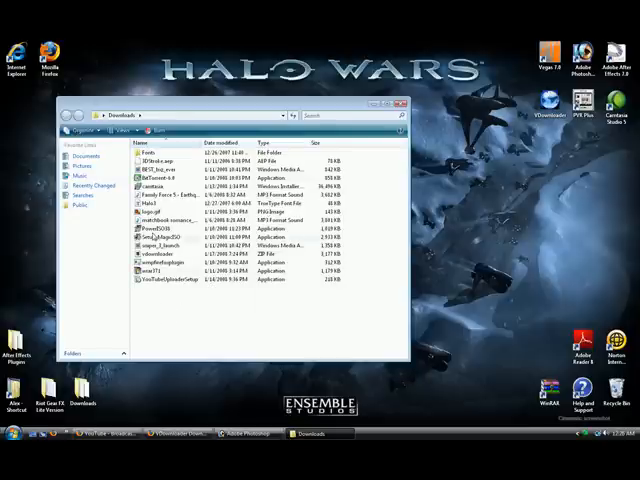
mouse_move(155, 288)
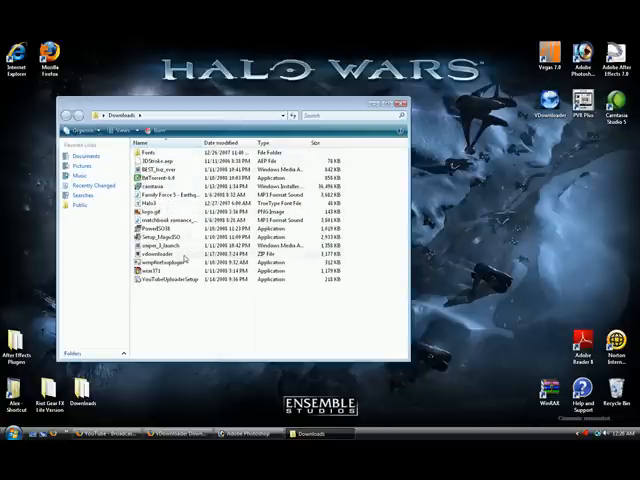
mouse_move(180, 278)
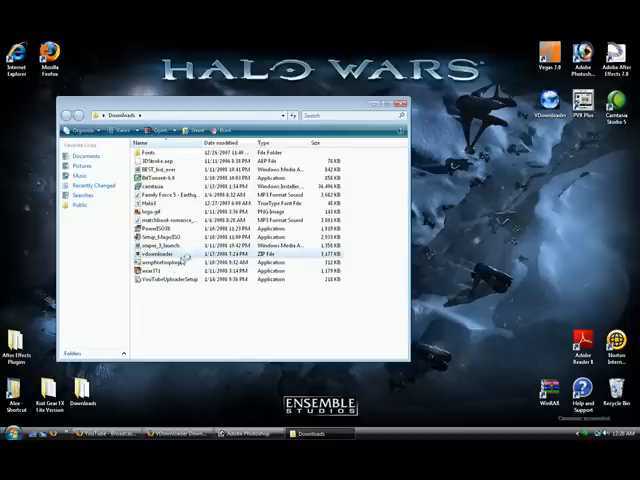
- Open the vdownloader ZIP from the Downloads folder in WinRAR
double_click(165, 258)
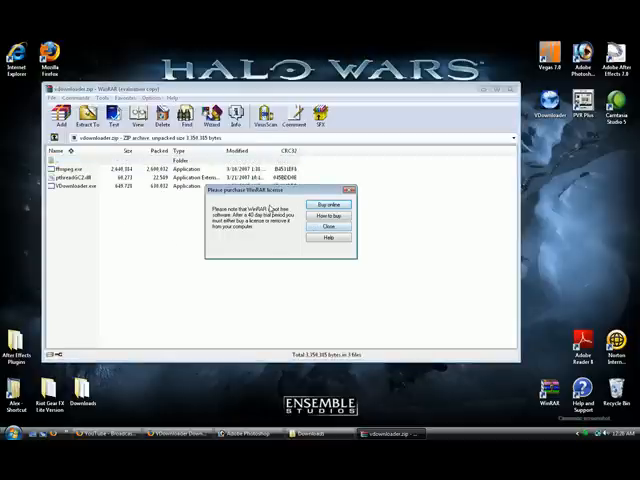
- Close the WinRAR license reminder and run VDownloader.exe from the archive
click(329, 227)
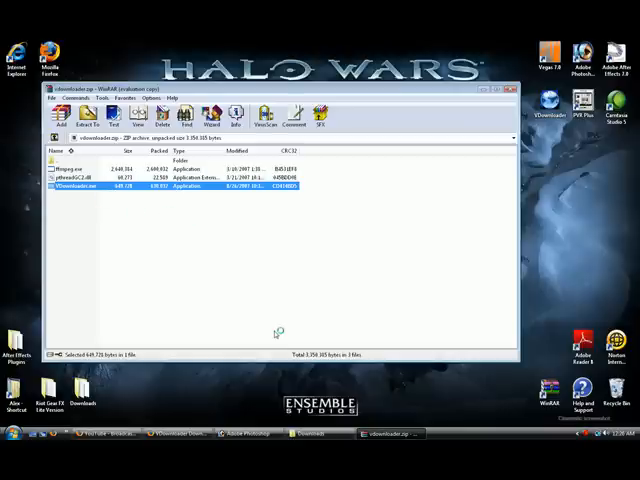
mouse_move(232, 272)
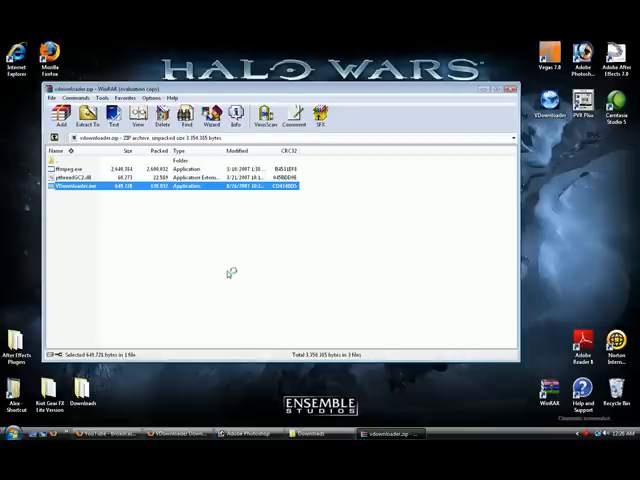
mouse_move(231, 273)
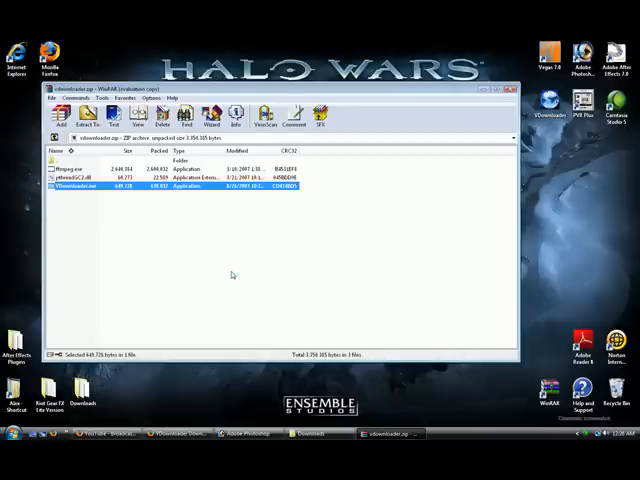
double_click(72, 187)
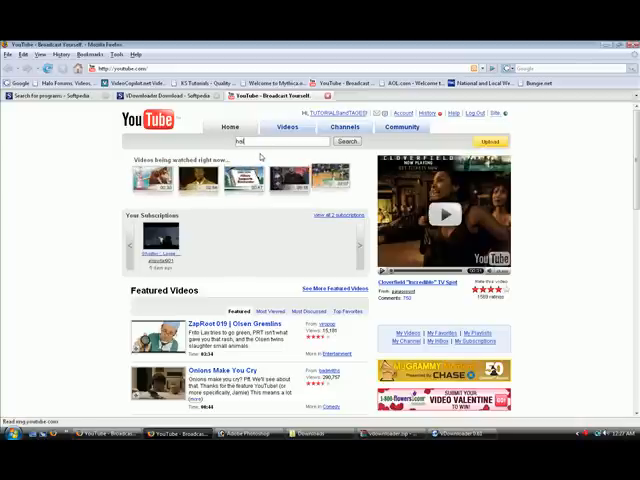
- Search YouTube for 'halo', open the Spriggs Halo 3 machinima, then return to results
click(347, 141)
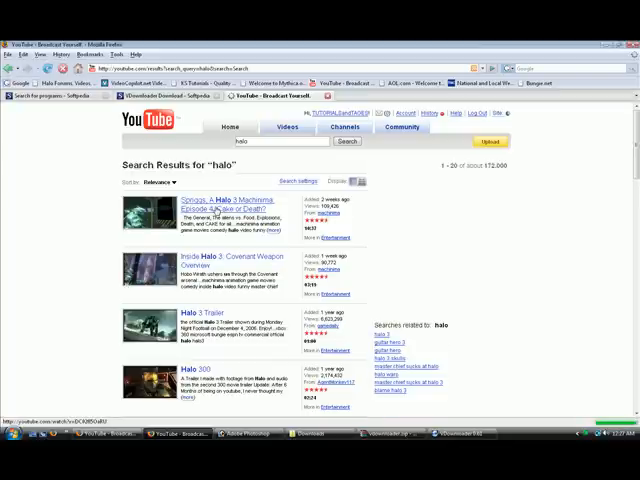
click(218, 211)
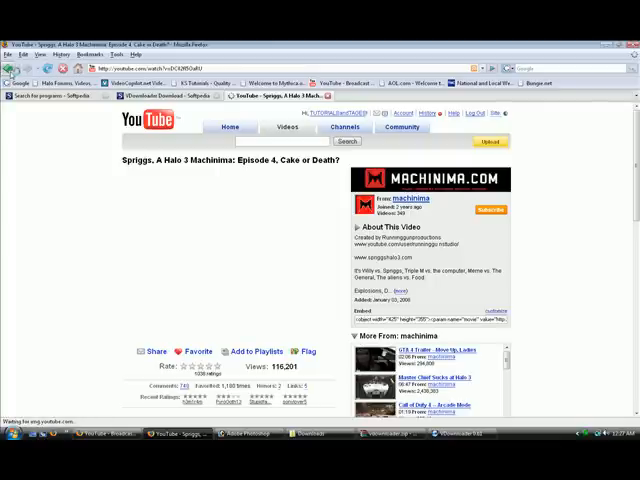
click(347, 141)
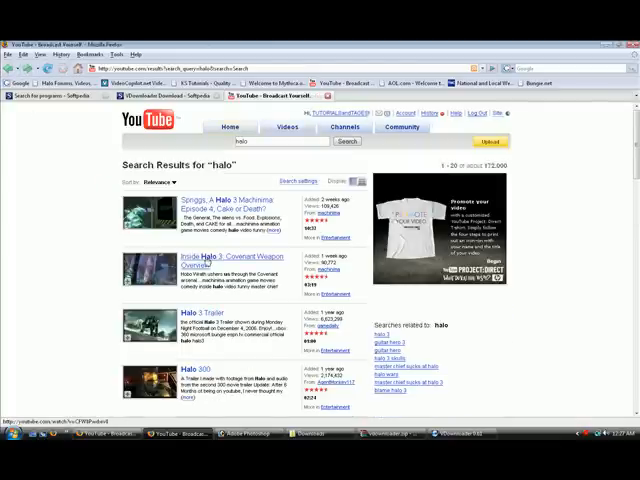
- Scroll through the 'halo' YouTube results and back to the top
scroll(down, 3)
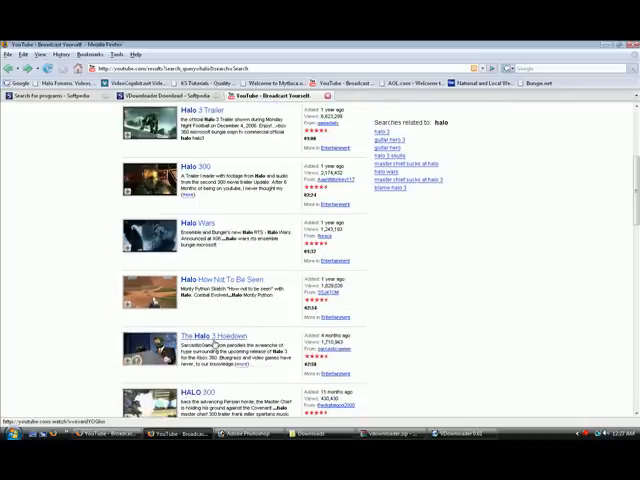
scroll(down, 3)
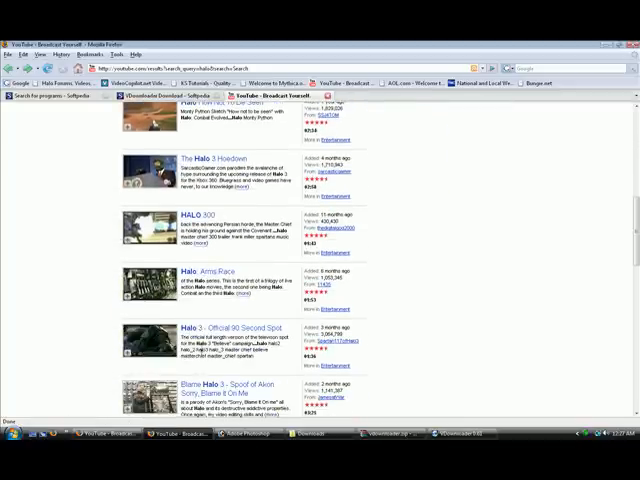
scroll(up, 3)
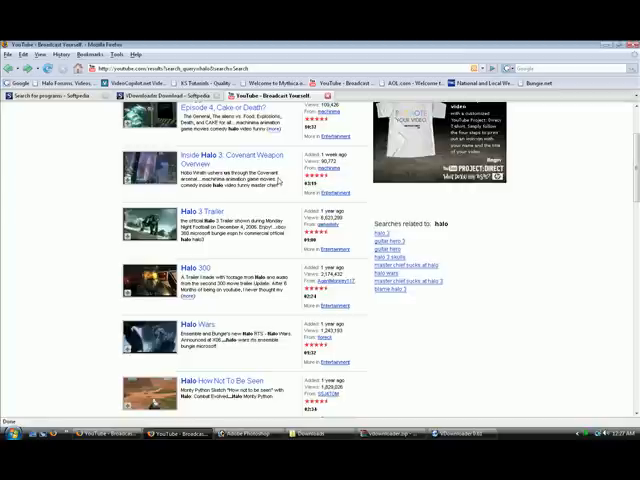
scroll(up, 3)
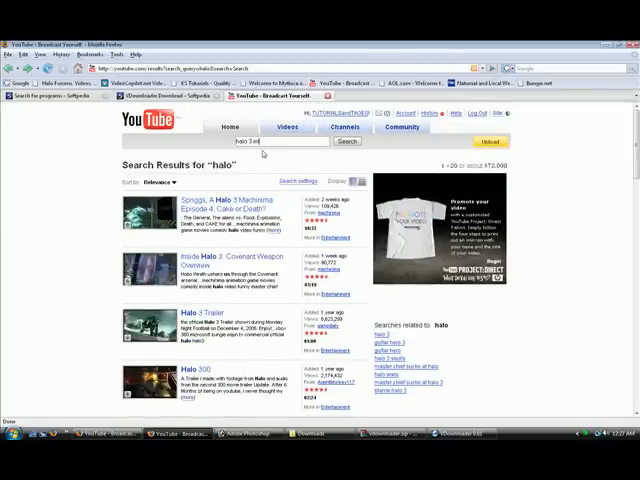
- Search YouTube for 'halo 3 intro' and open the Halo 3 Launch Intro video
click(347, 141)
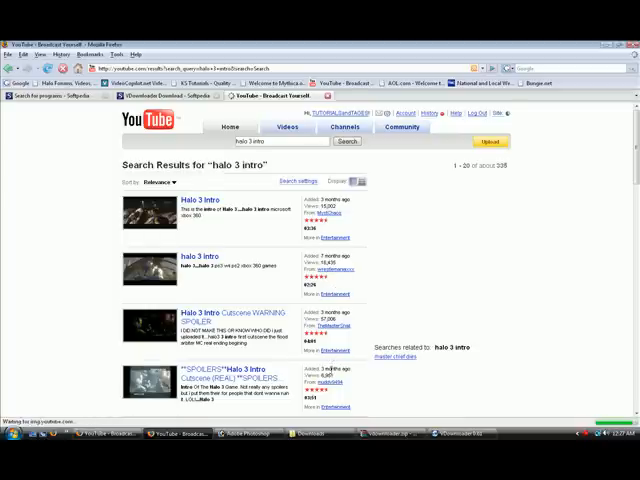
scroll(down, 3)
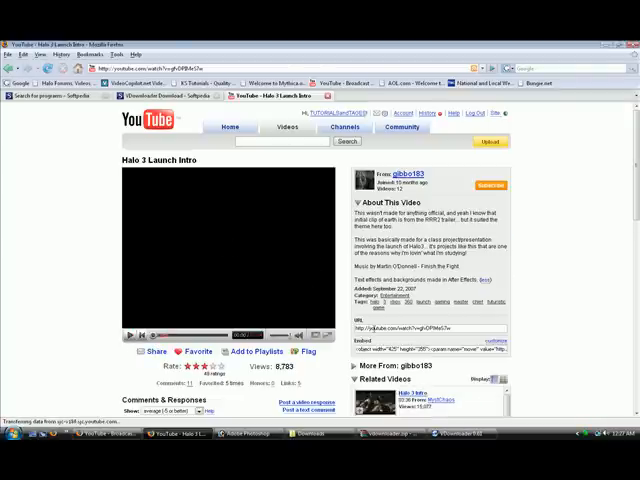
- Copy the Halo 3 Launch Intro page address and dismiss the leftover save prompt
triple_click(415, 328)
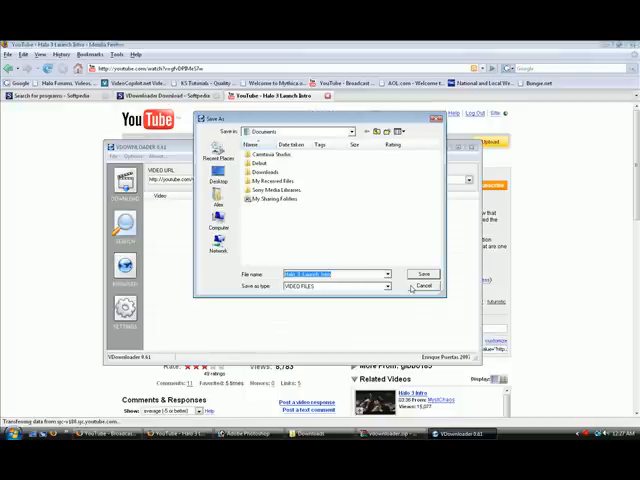
click(424, 286)
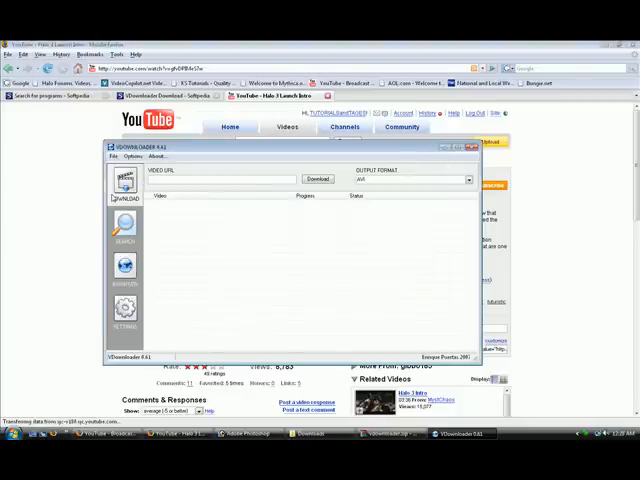
- Paste the Halo 3 Launch Intro YouTube address into VDownloader's Video URL field
right_click(210, 180)
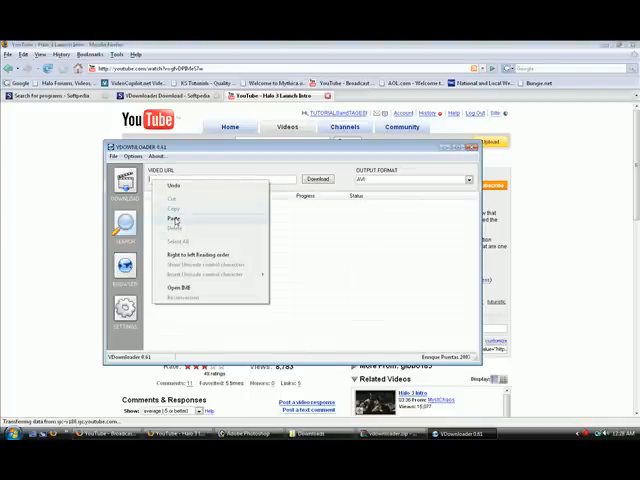
click(174, 219)
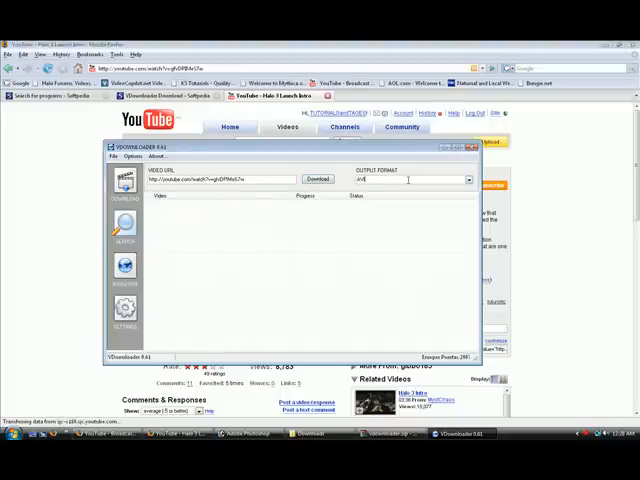
click(467, 180)
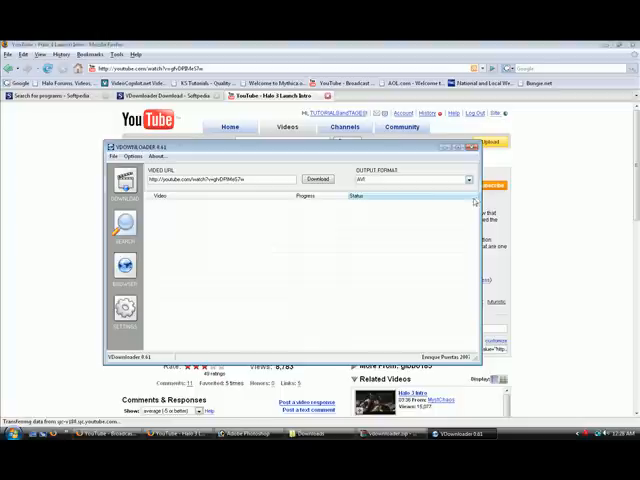
- Change the output format from AVI to MPEG and start the Halo 3 download
click(467, 179)
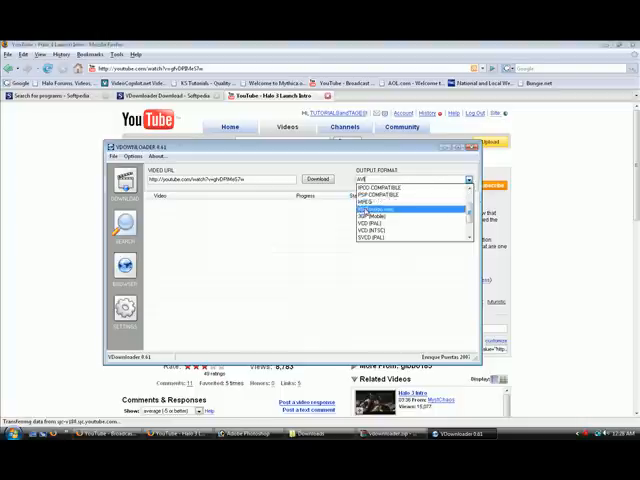
click(410, 203)
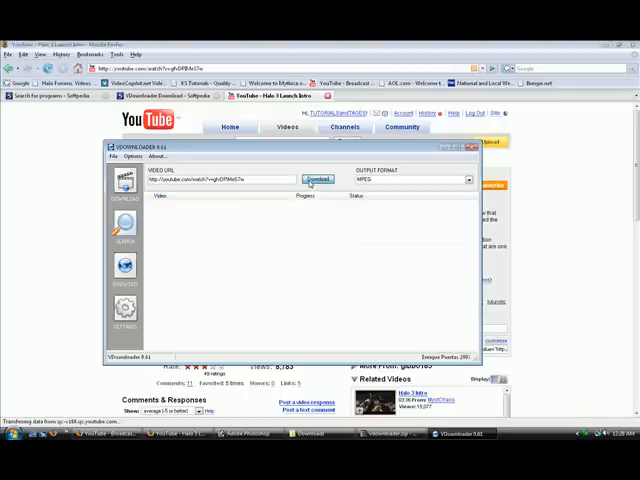
click(318, 179)
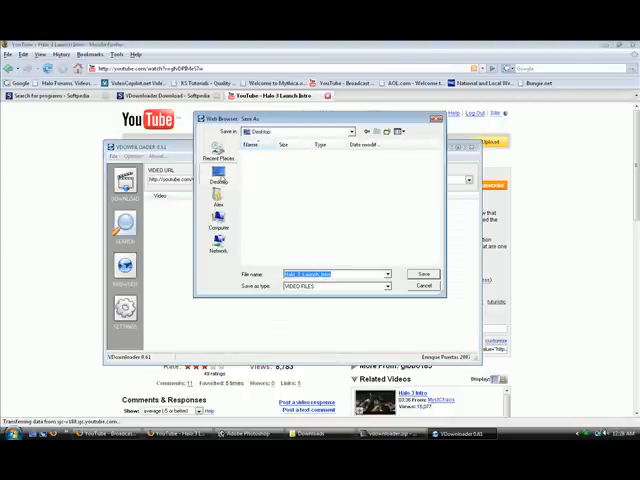
click(423, 273)
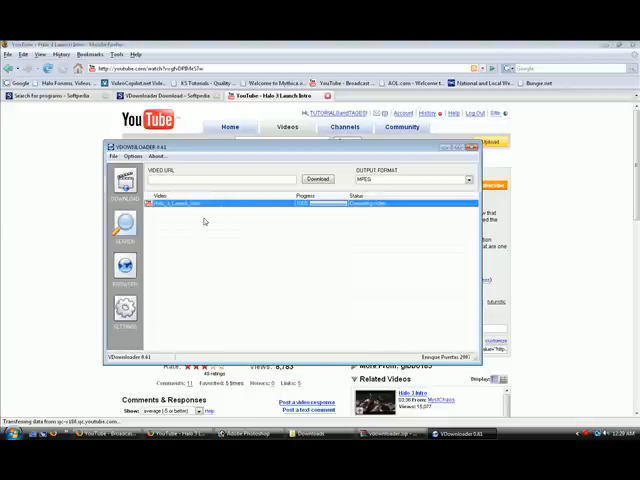
mouse_move(367, 212)
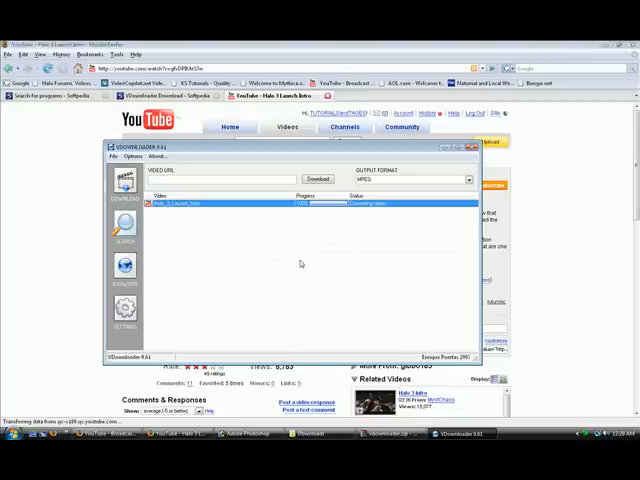
mouse_move(324, 217)
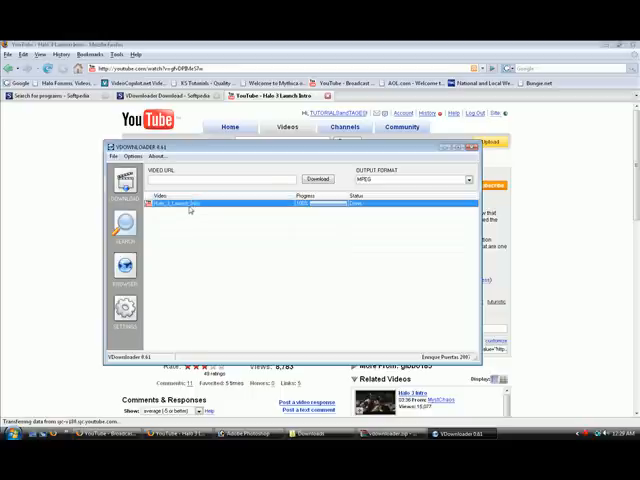
mouse_move(283, 210)
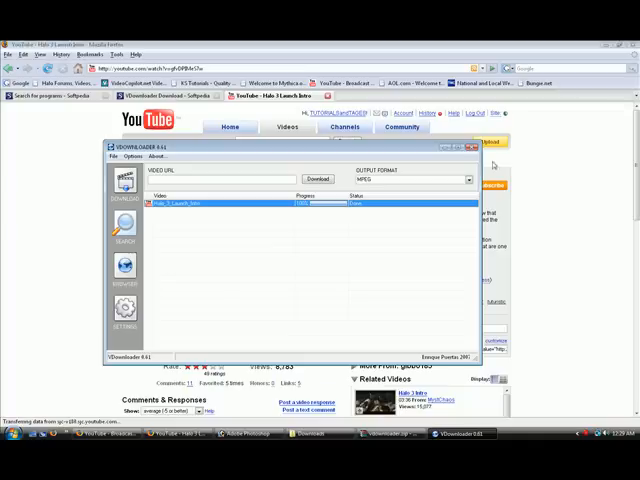
- Minimize VDownloader after the download shows Done, revealing the YouTube video page
click(471, 148)
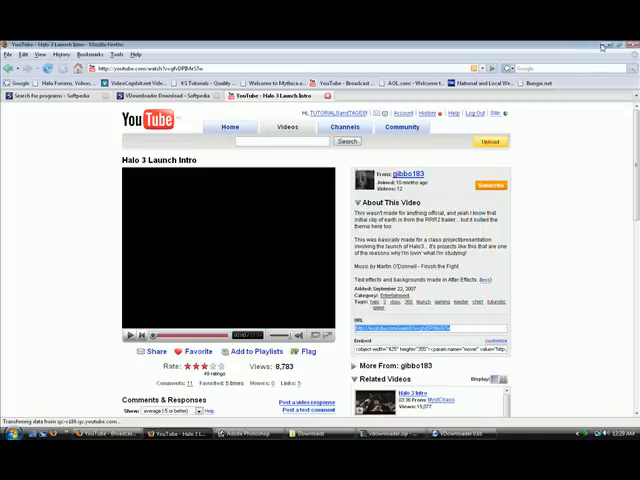